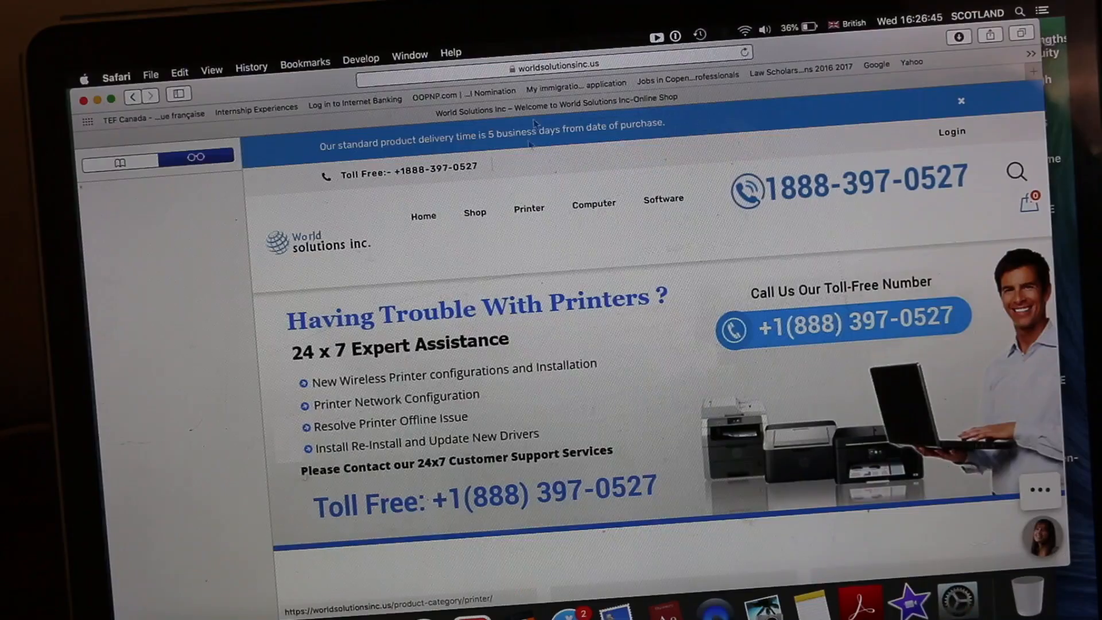
left_click(550, 63)
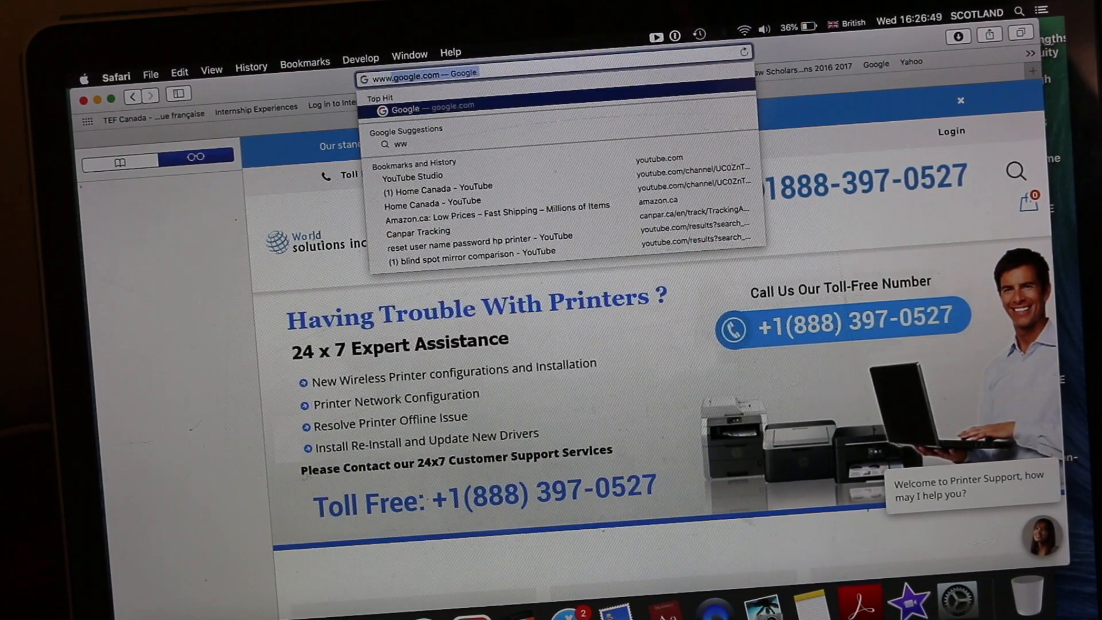
type("www.123.hp.com")
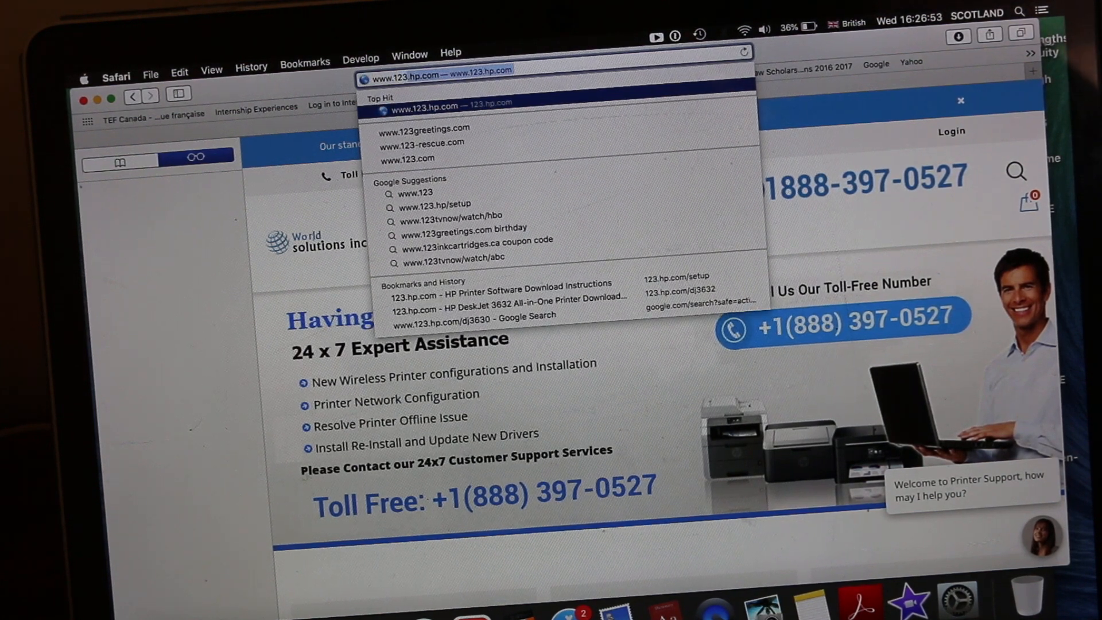
left_click(443, 104)
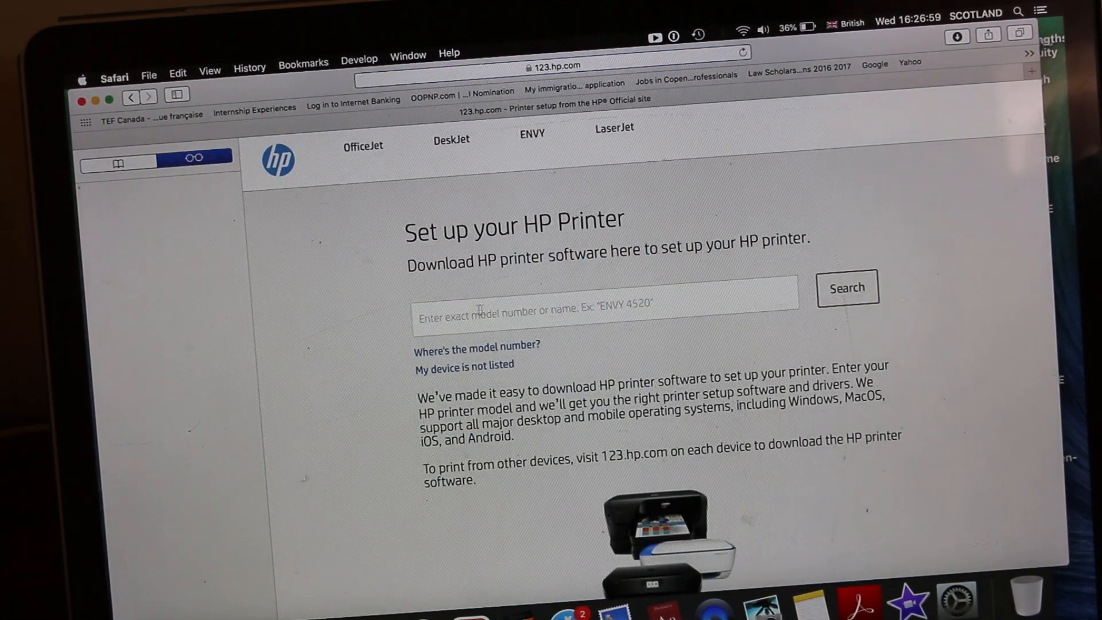
Search printer model '36', pick DeskJet 3630, and scroll its install software page
left_click(495, 317)
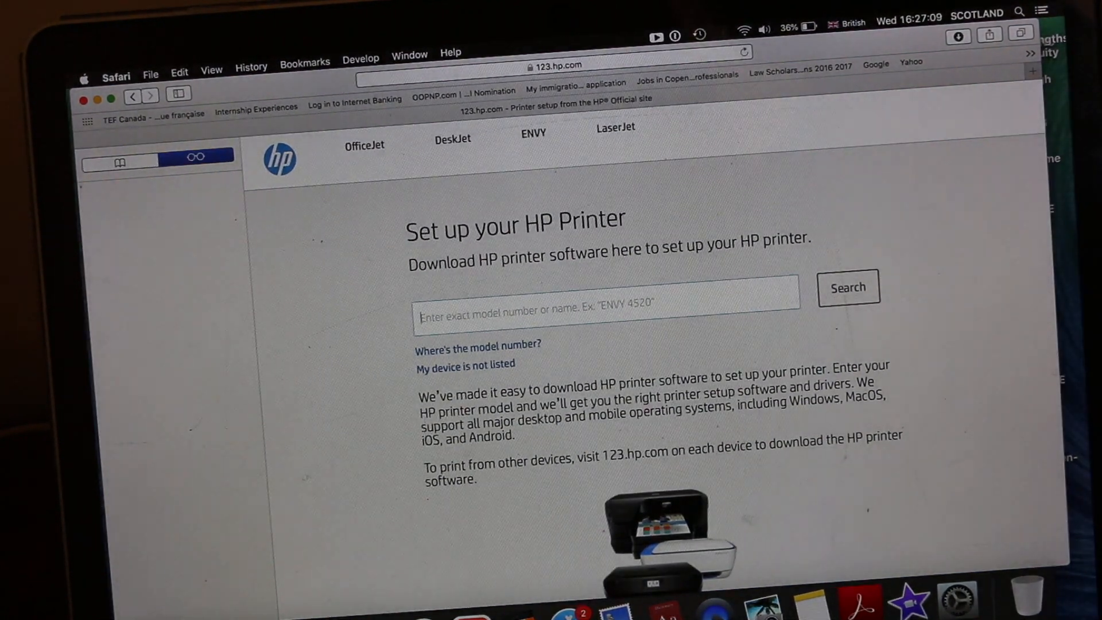
type("36")
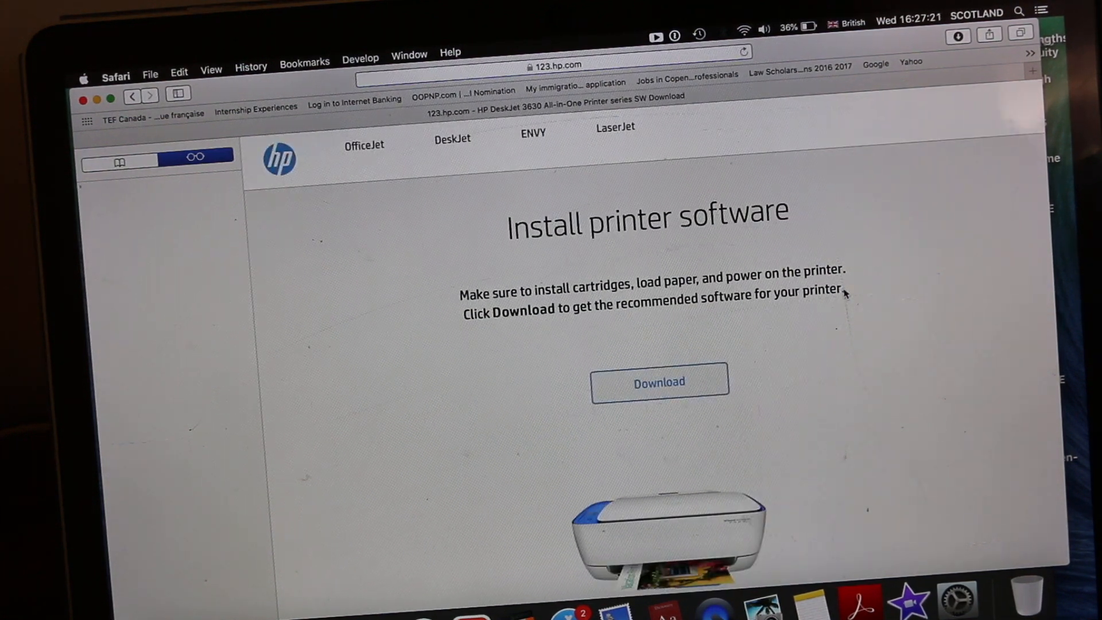
scroll("down", 3)
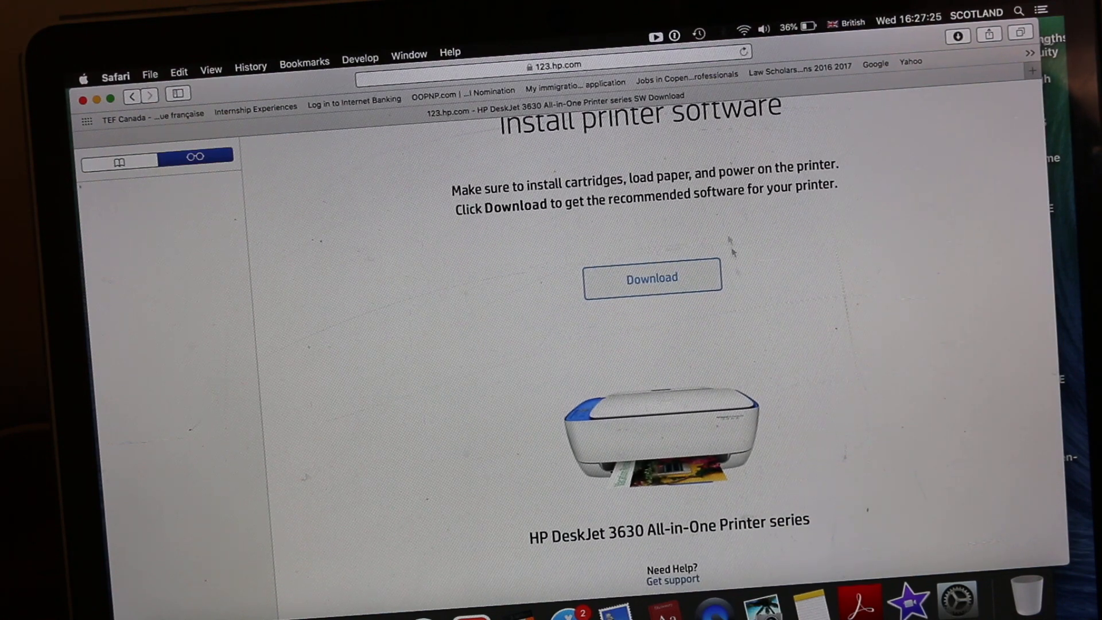
Download HPSmart3.6.pkg and run the standard install on Macintosh HD
left_click(653, 277)
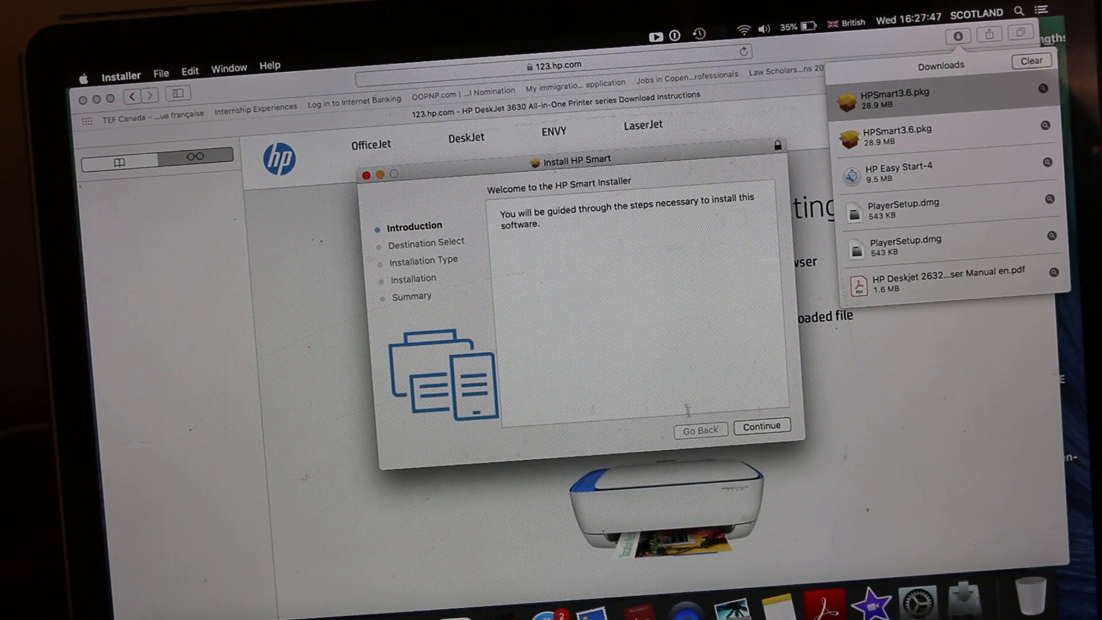
left_click(762, 426)
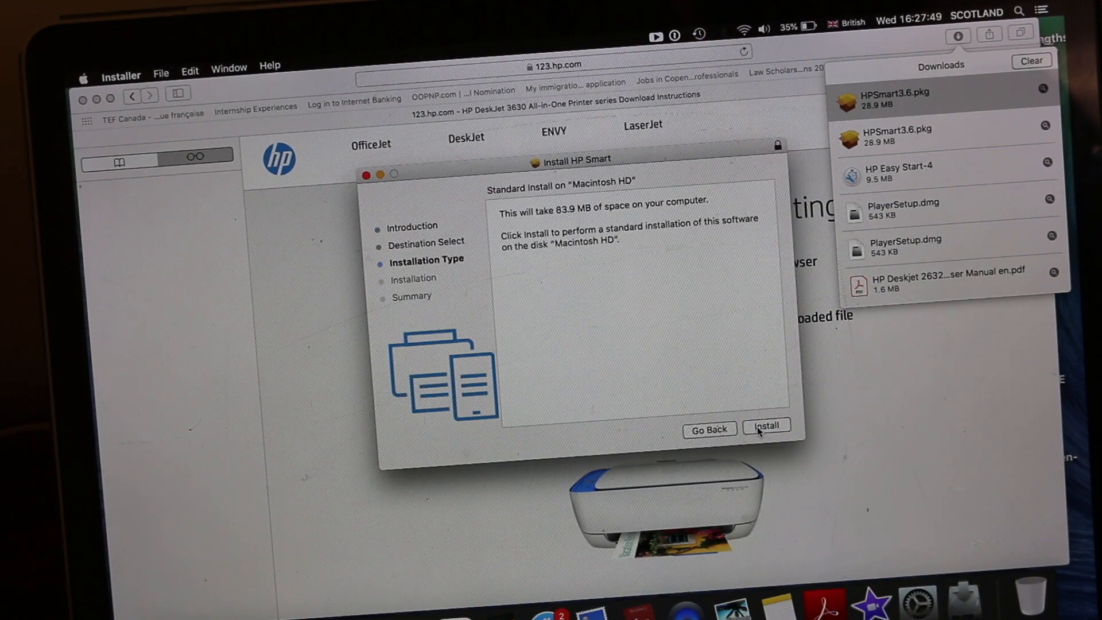
left_click(768, 426)
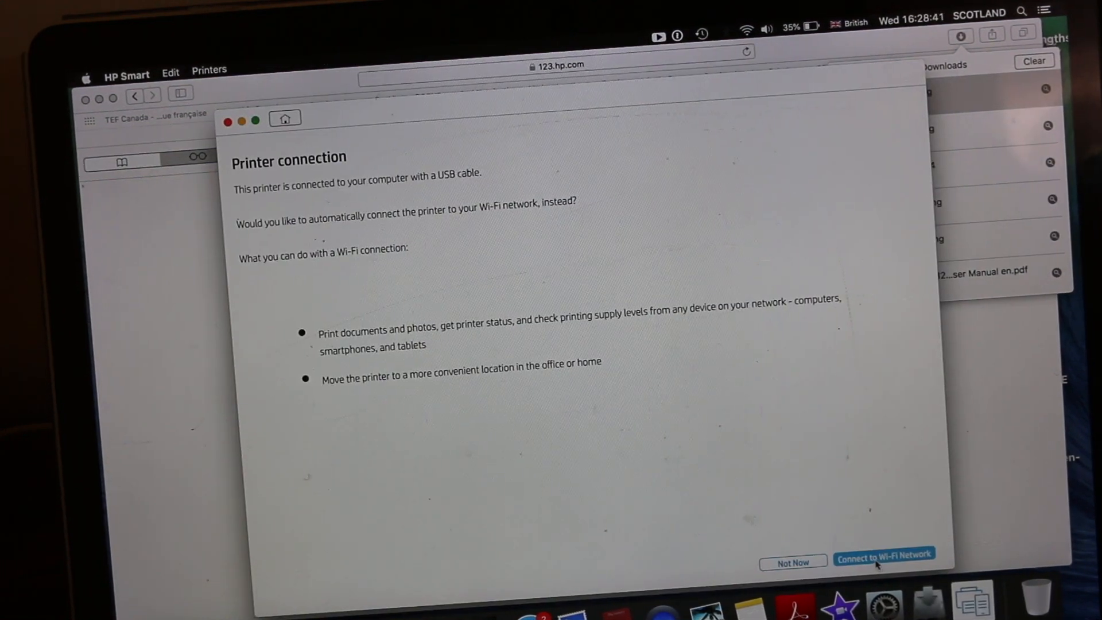
Choose Connect to Wi-Fi Network and reach the Wi-Fi password step
left_click(884, 557)
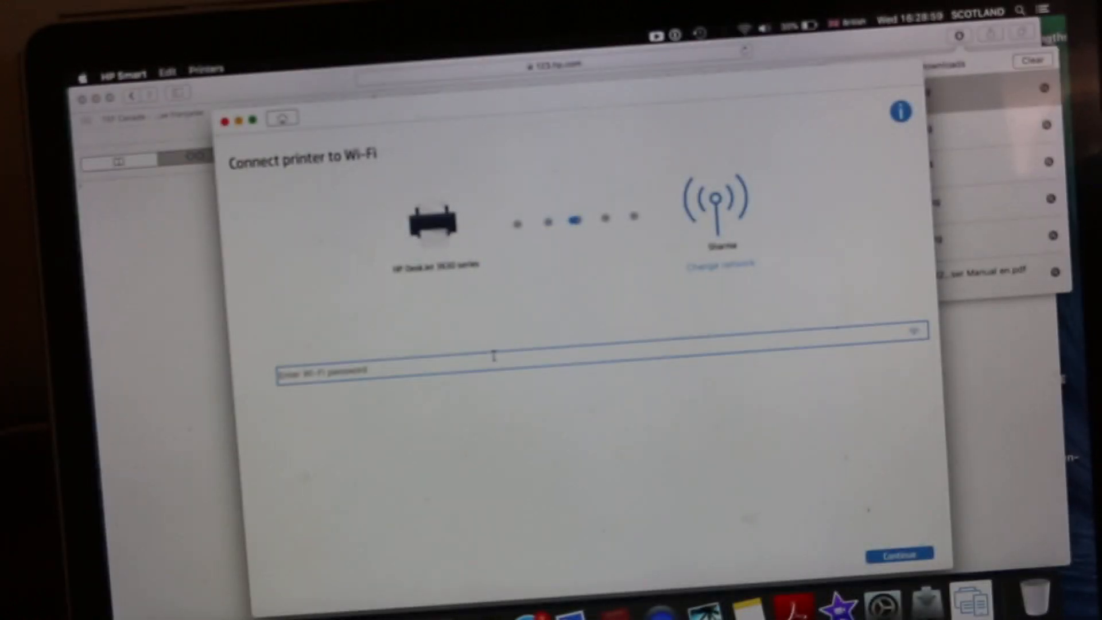
left_click(898, 553)
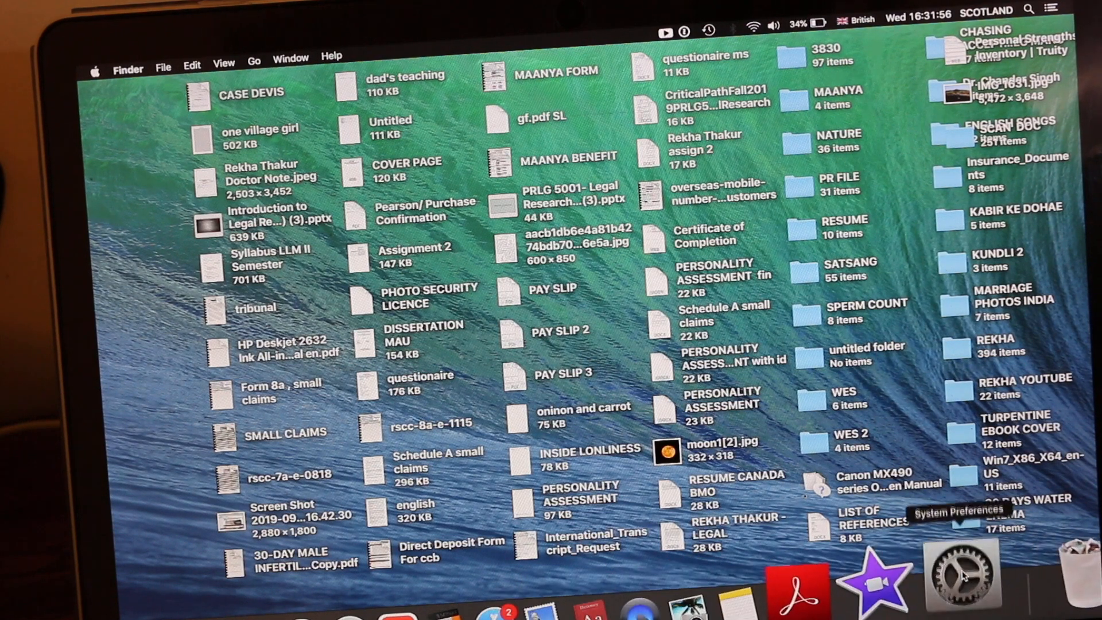
Open System Preferences > Printers & Scanners and the + add-printer menu
left_click(962, 574)
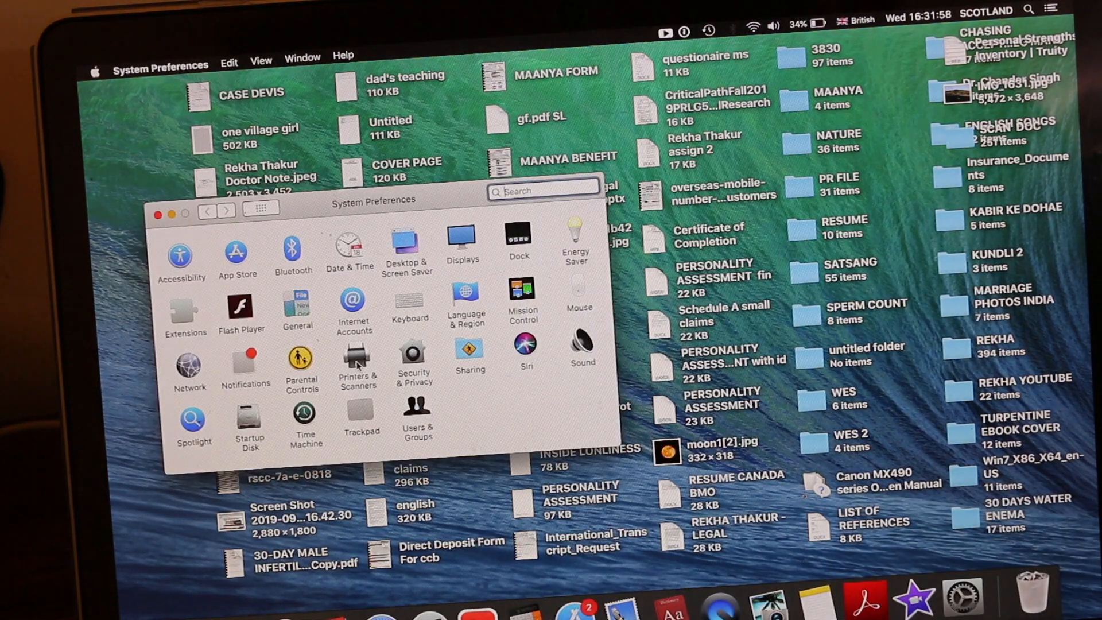
left_click(354, 359)
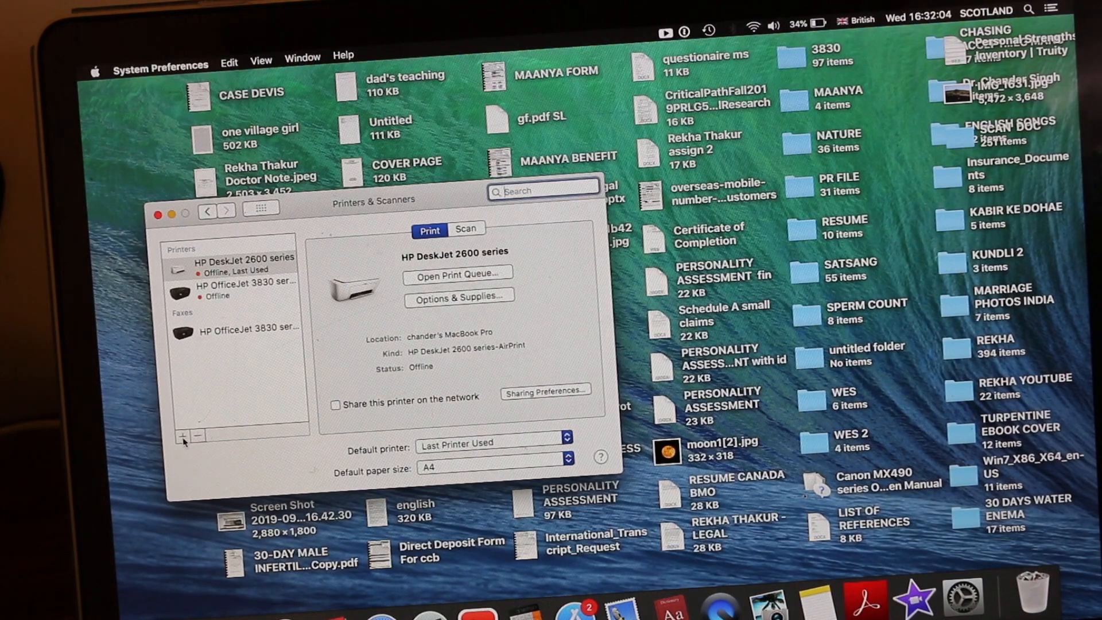
left_click(180, 436)
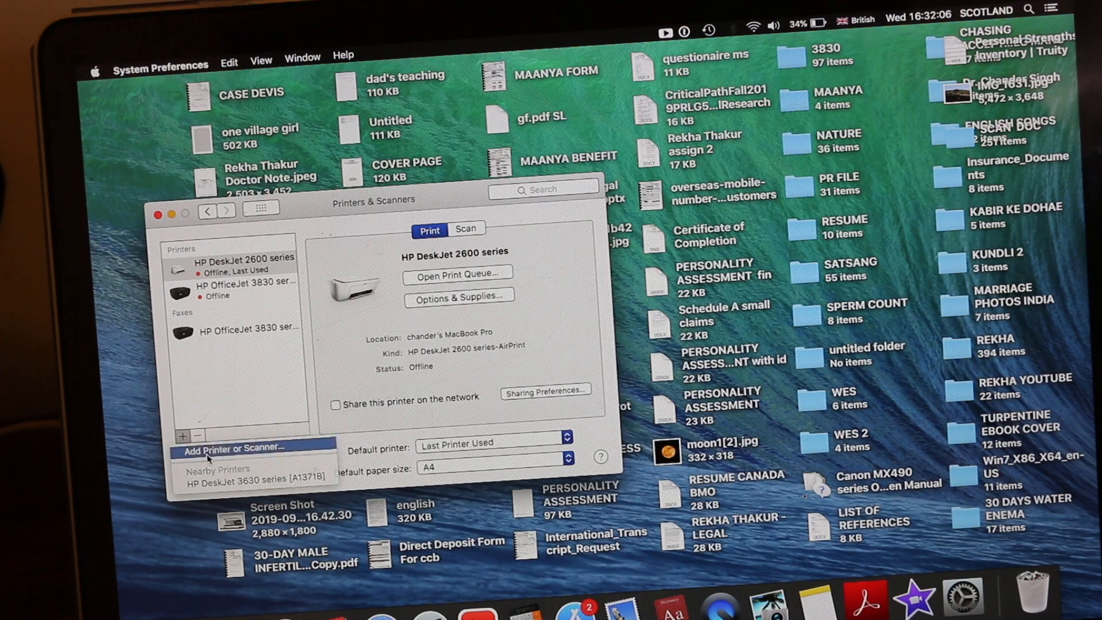
Add the HP DeskJet 3630 series via Add Printer or Scanner and wait for setup
left_click(229, 447)
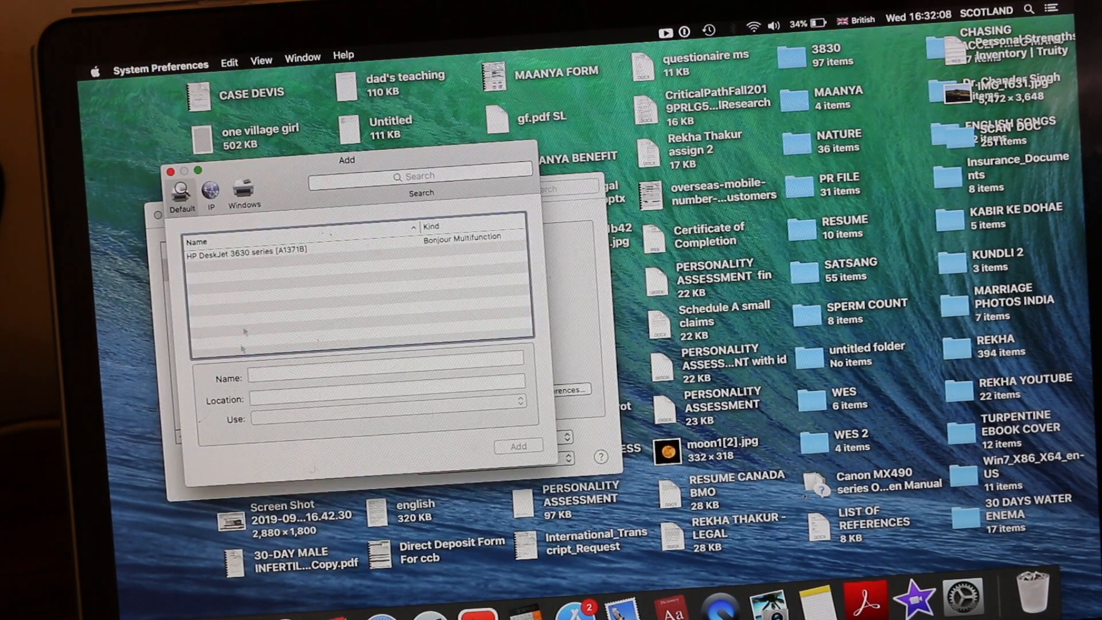
left_click(243, 254)
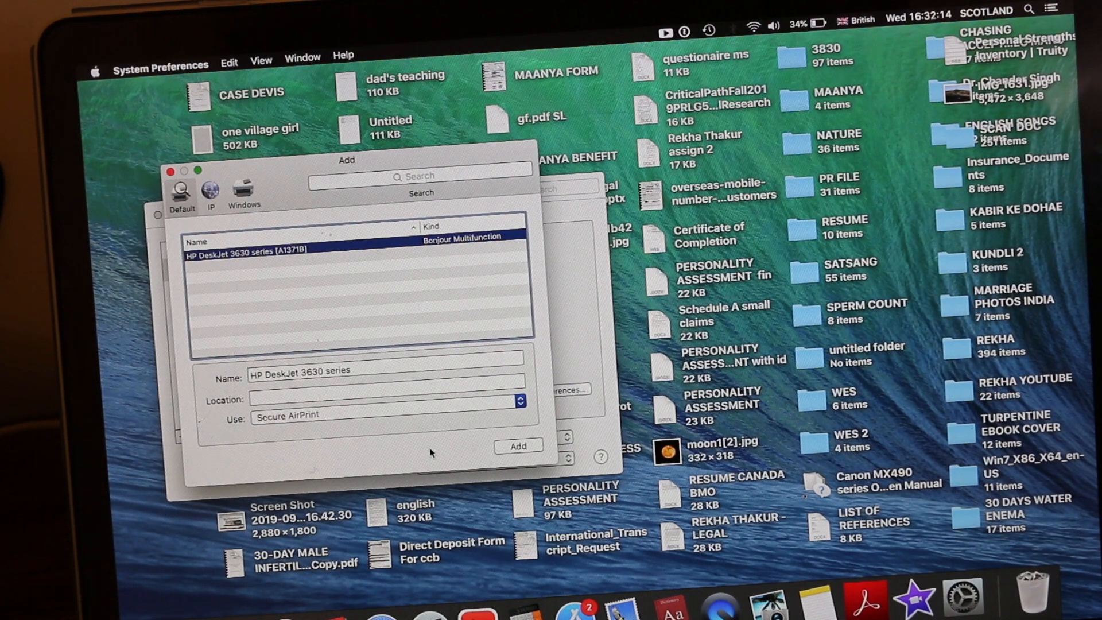
left_click(518, 445)
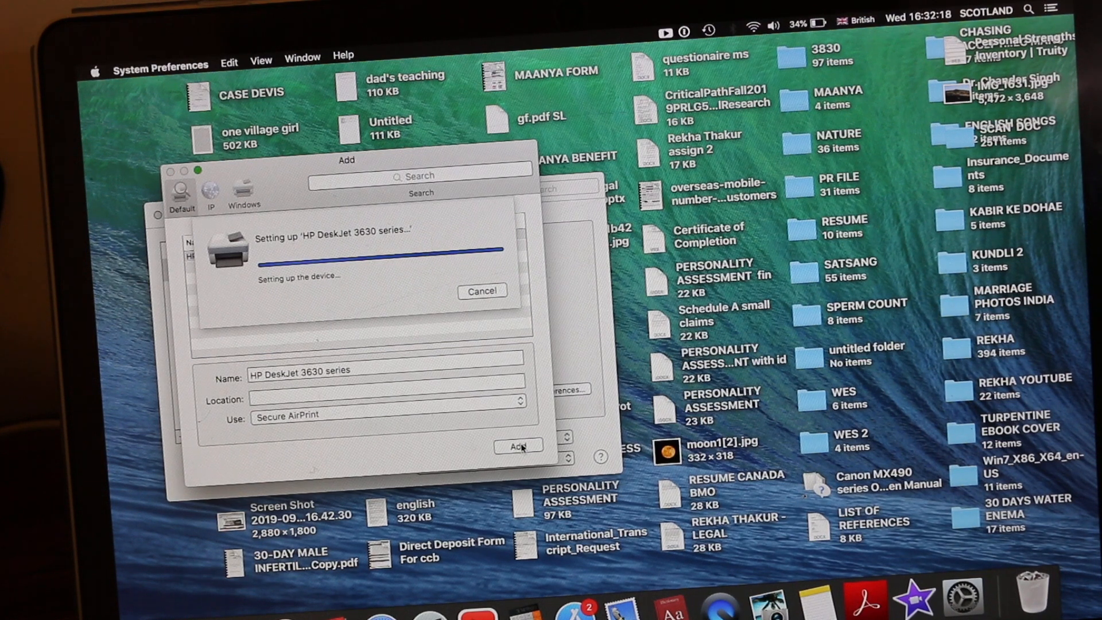
left_click(519, 446)
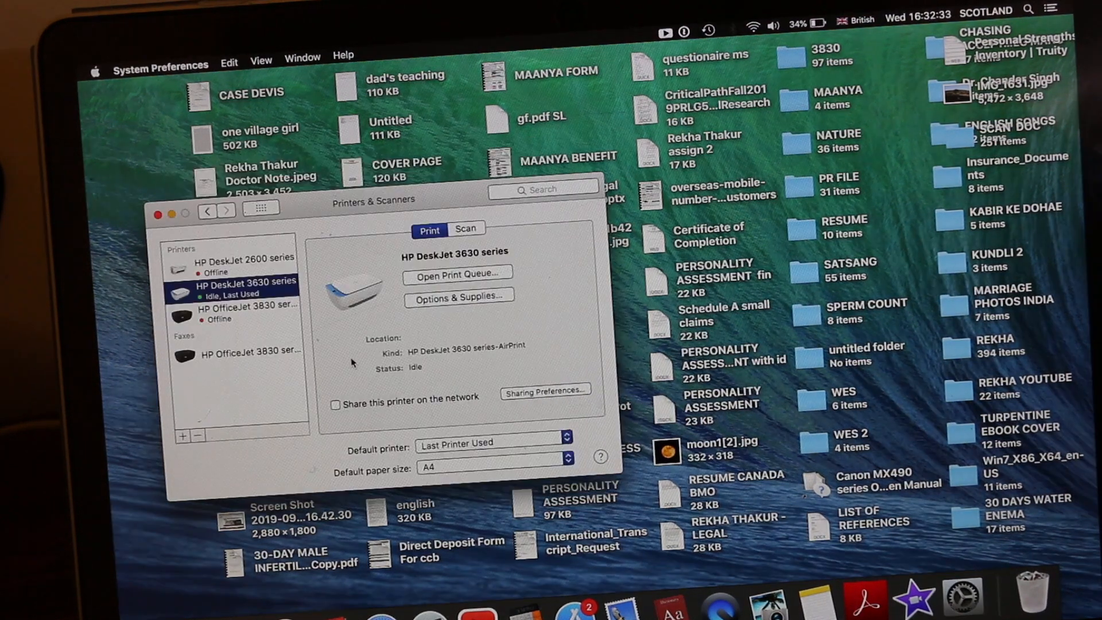